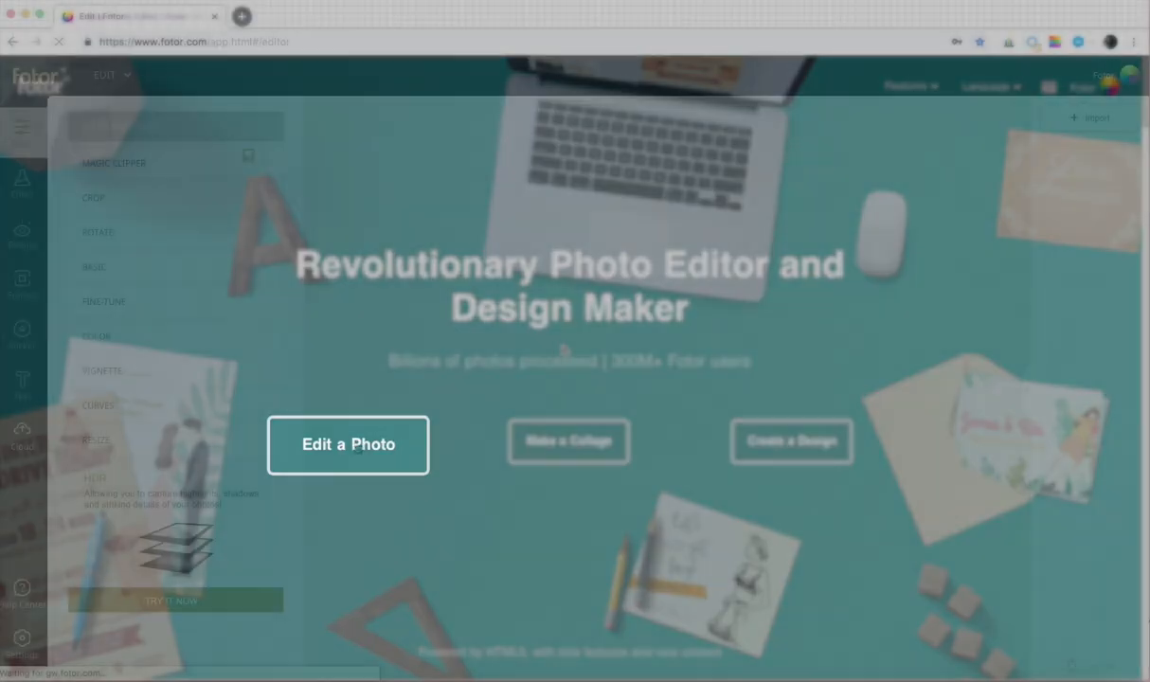
Step: Start Edit a Photo to open the shoe image in the editor
click(348, 444)
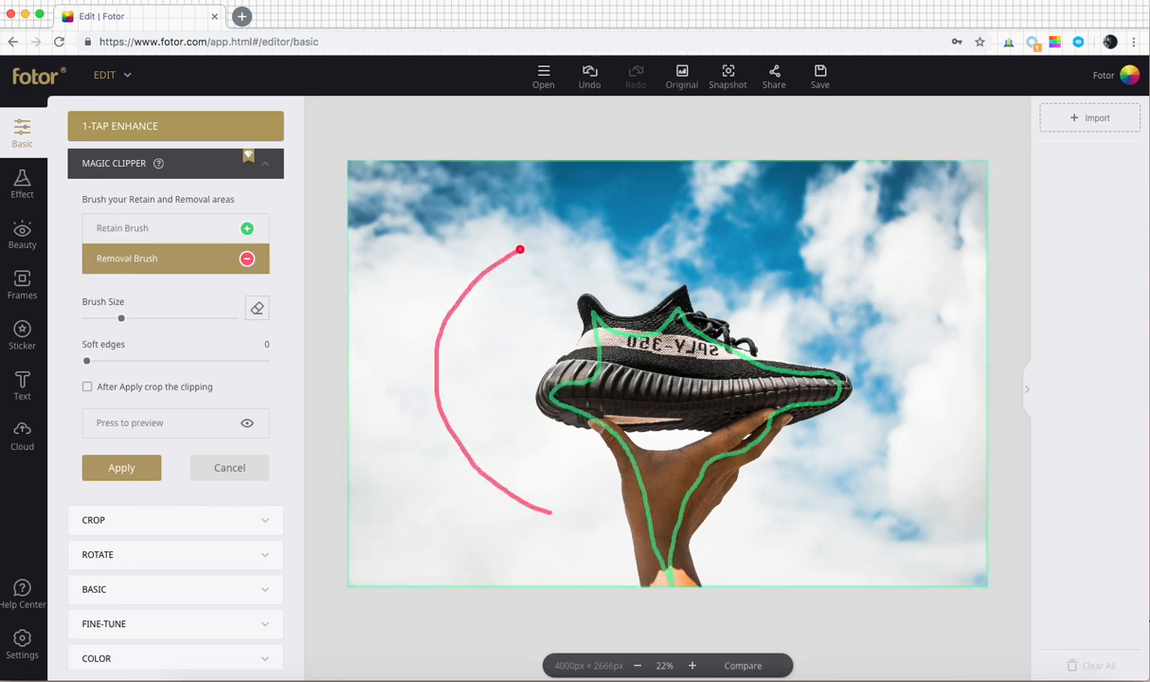
Step: Mark the sky for removal, enable crop-to-clipping, set soft edges 25, and apply Magic Clipper
drag(519, 250, 749, 531)
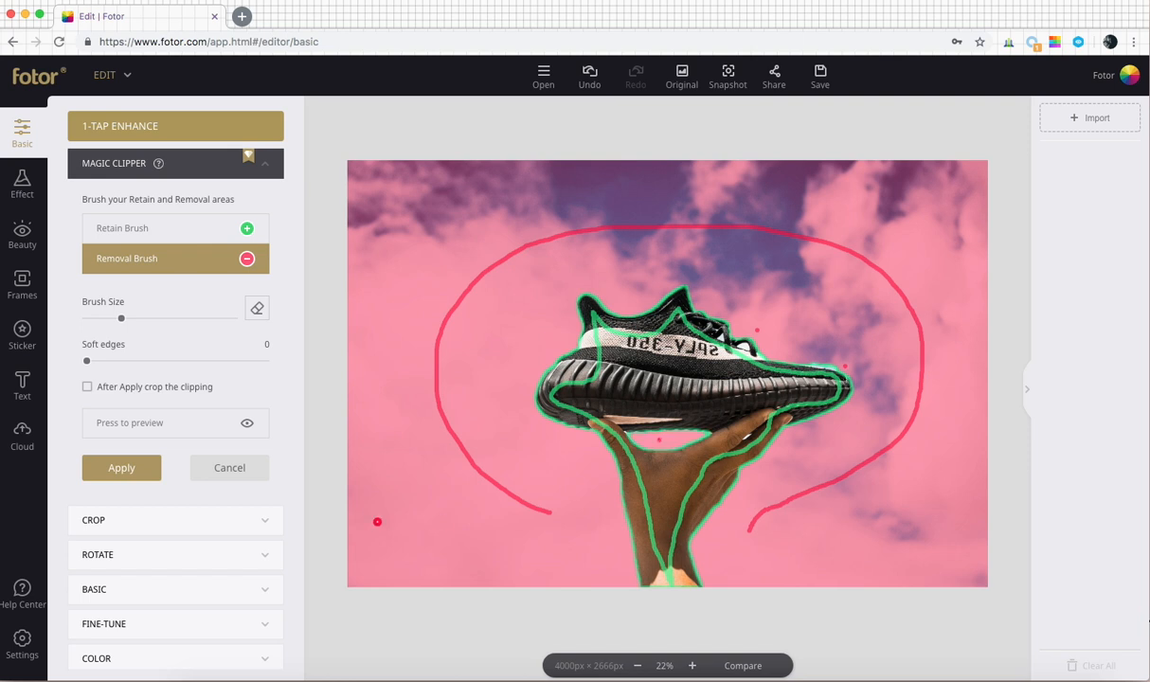
click(87, 387)
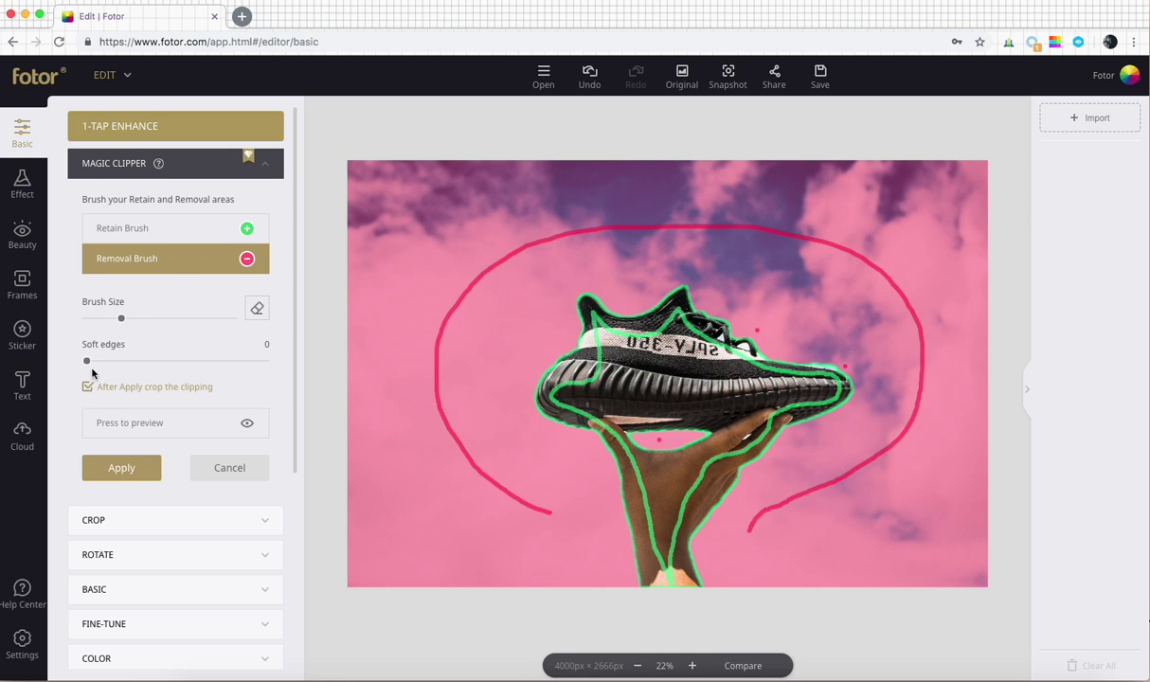
drag(88, 360, 132, 360)
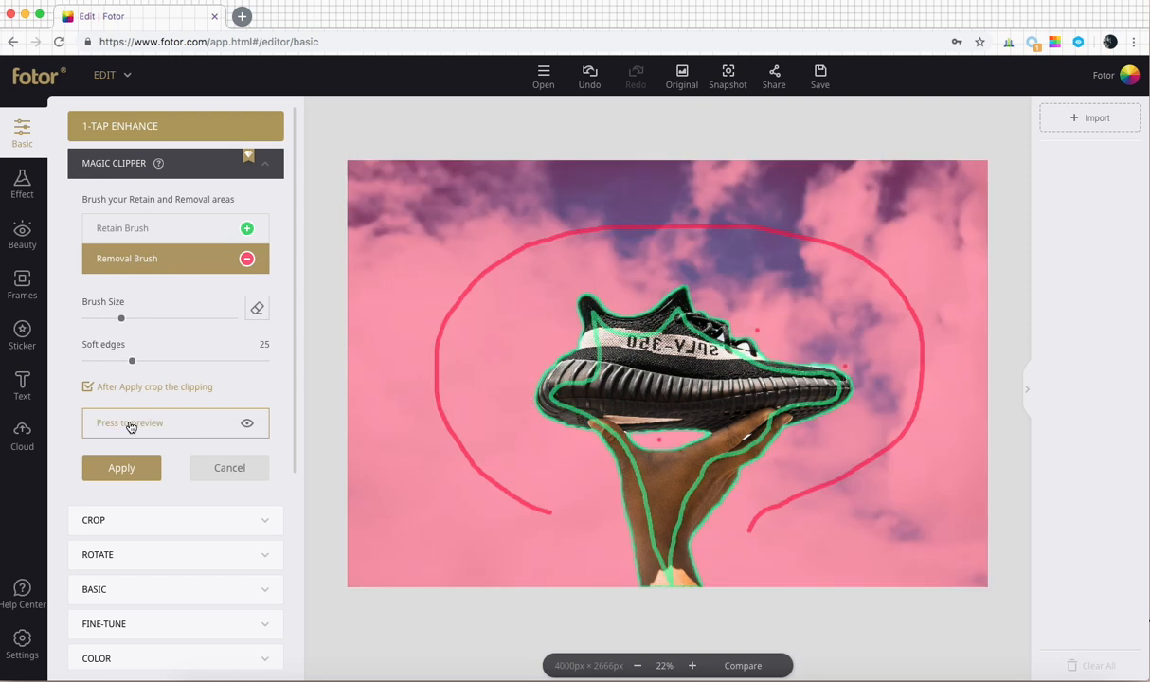
click(121, 466)
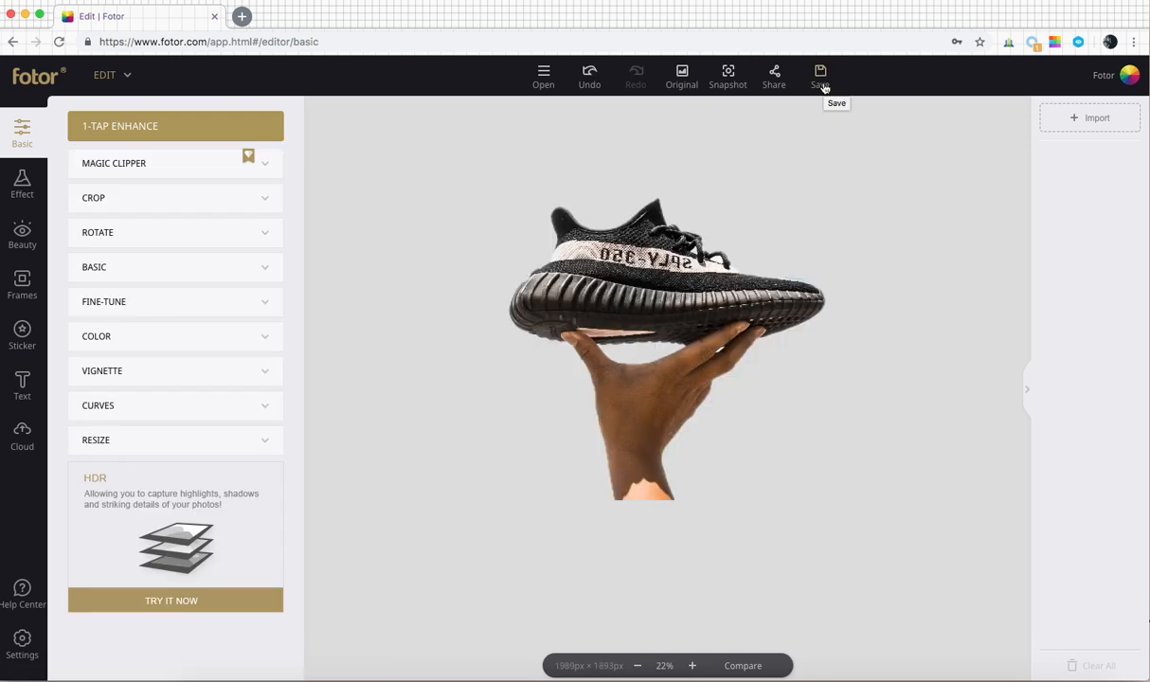
Step: Save the cutout as a PNG named 'new arrival' with cloud sync
click(818, 76)
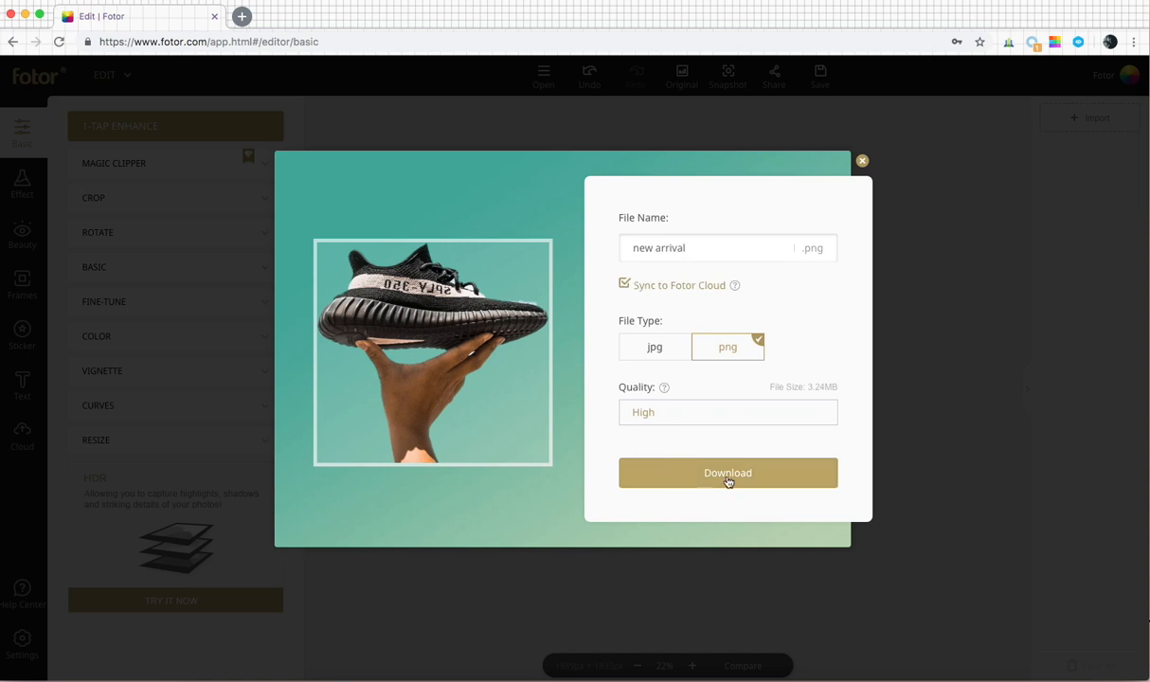
click(728, 473)
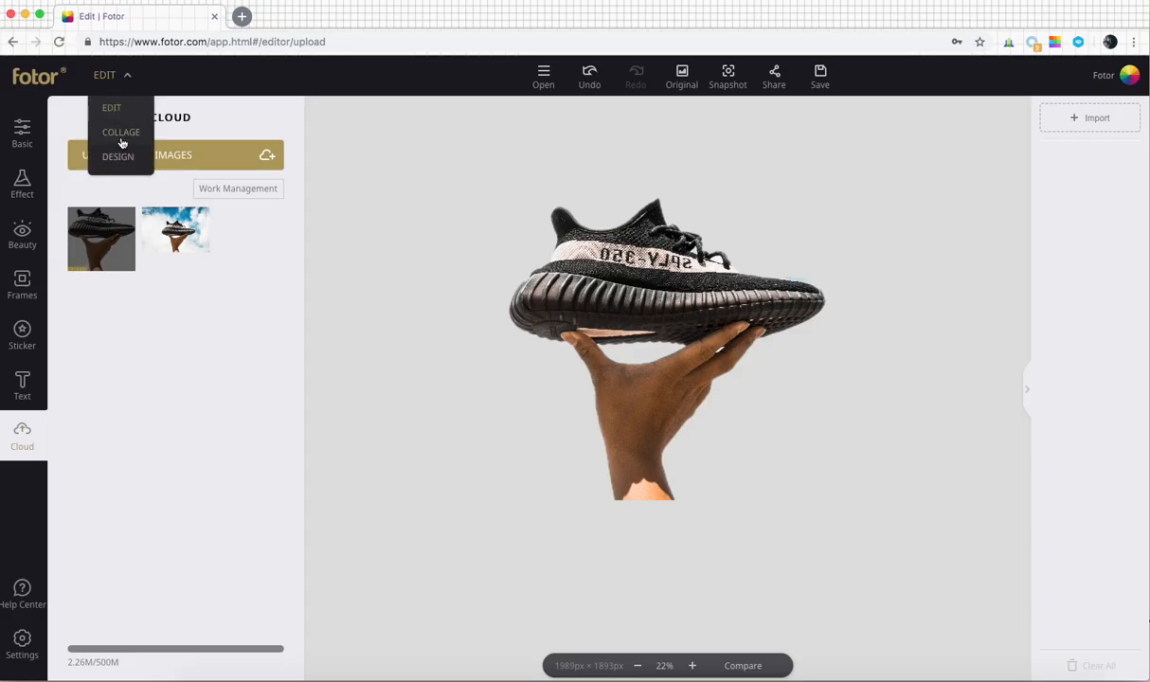
Step: Create a new Design with a custom 1200 × 300 px canvas
click(117, 156)
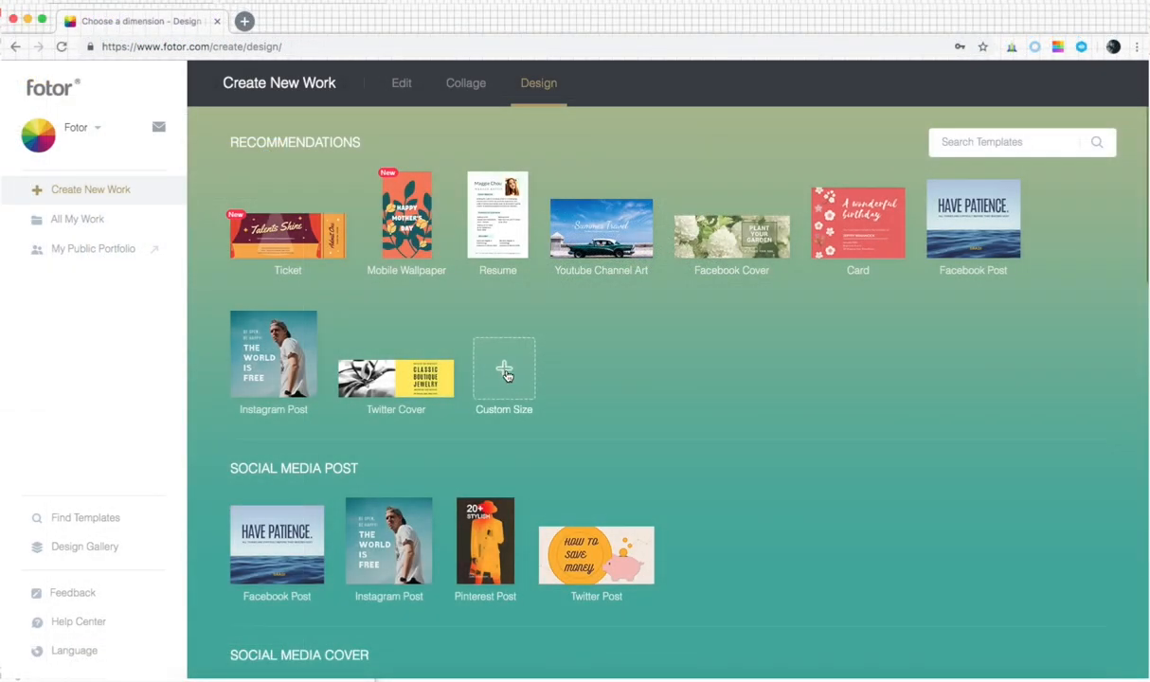
click(504, 369)
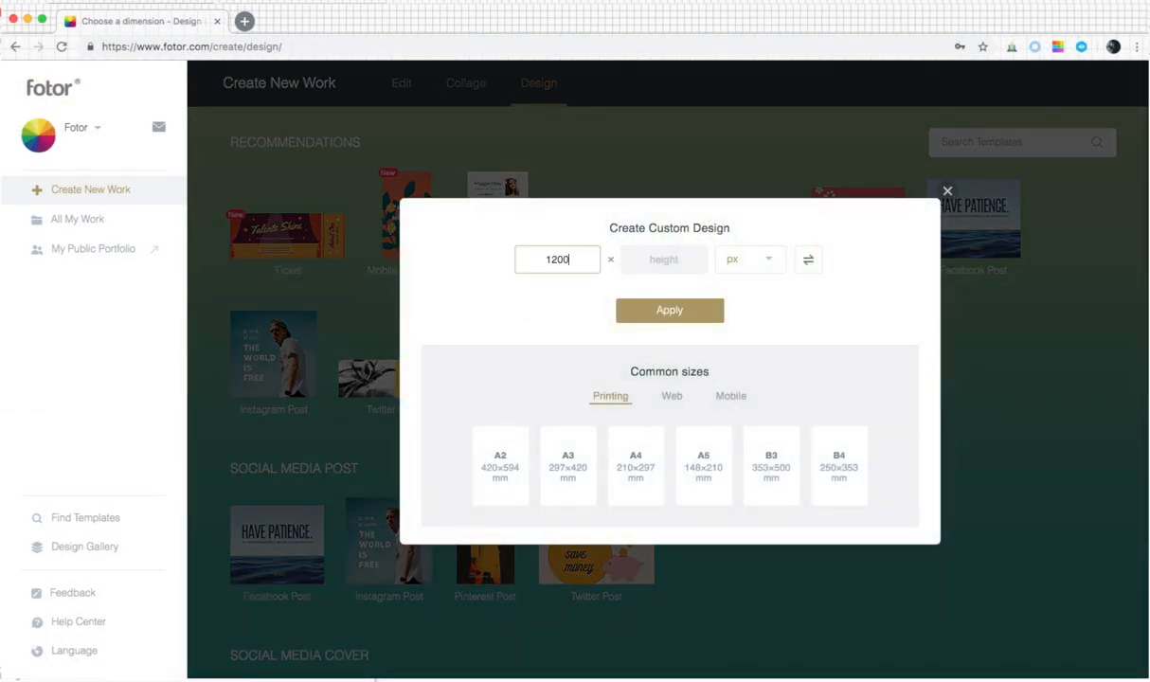
text(300)
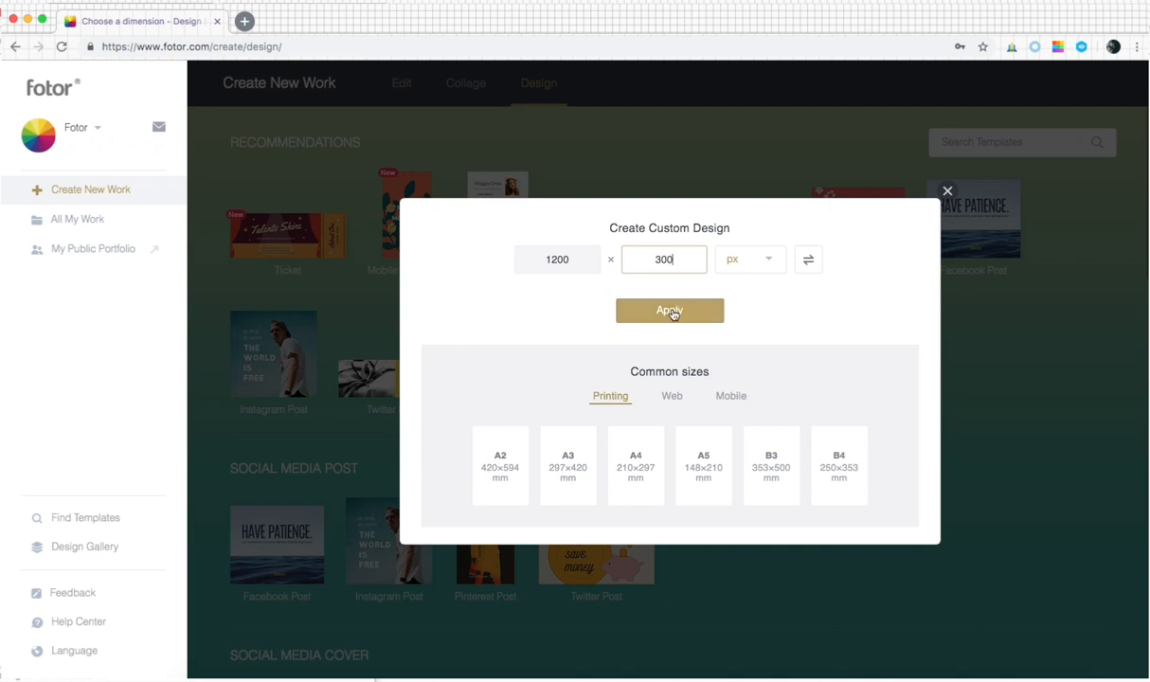
click(669, 310)
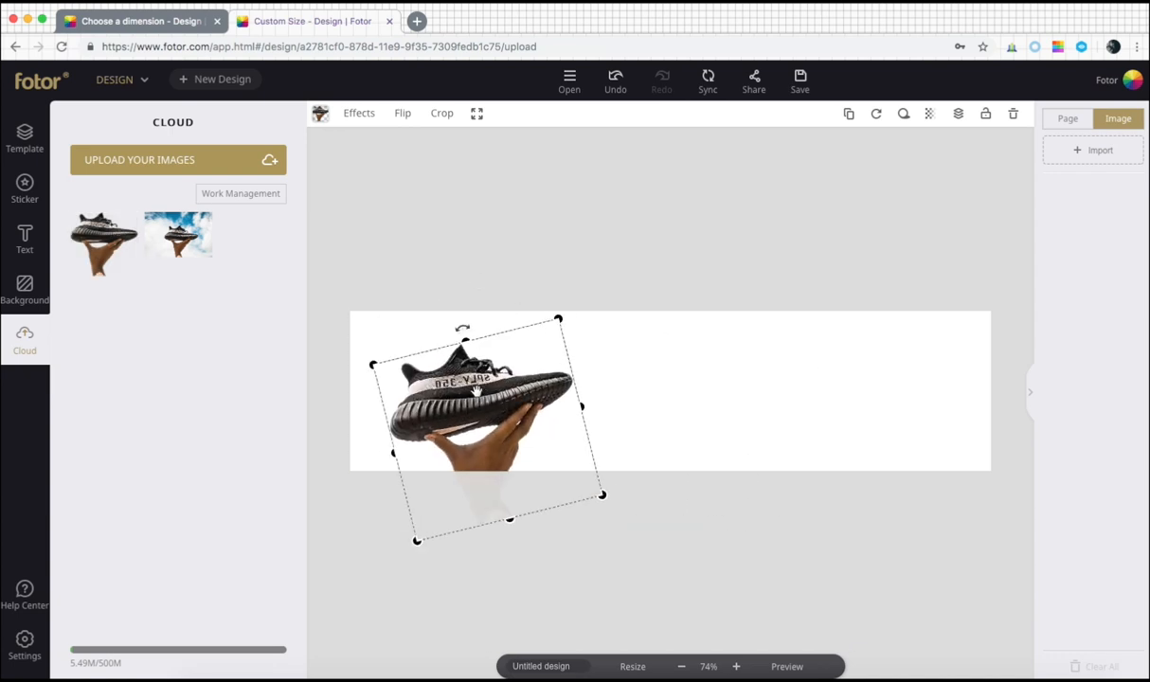
Step: Set the banner background to the dark blue tile from Background Image
click(24, 288)
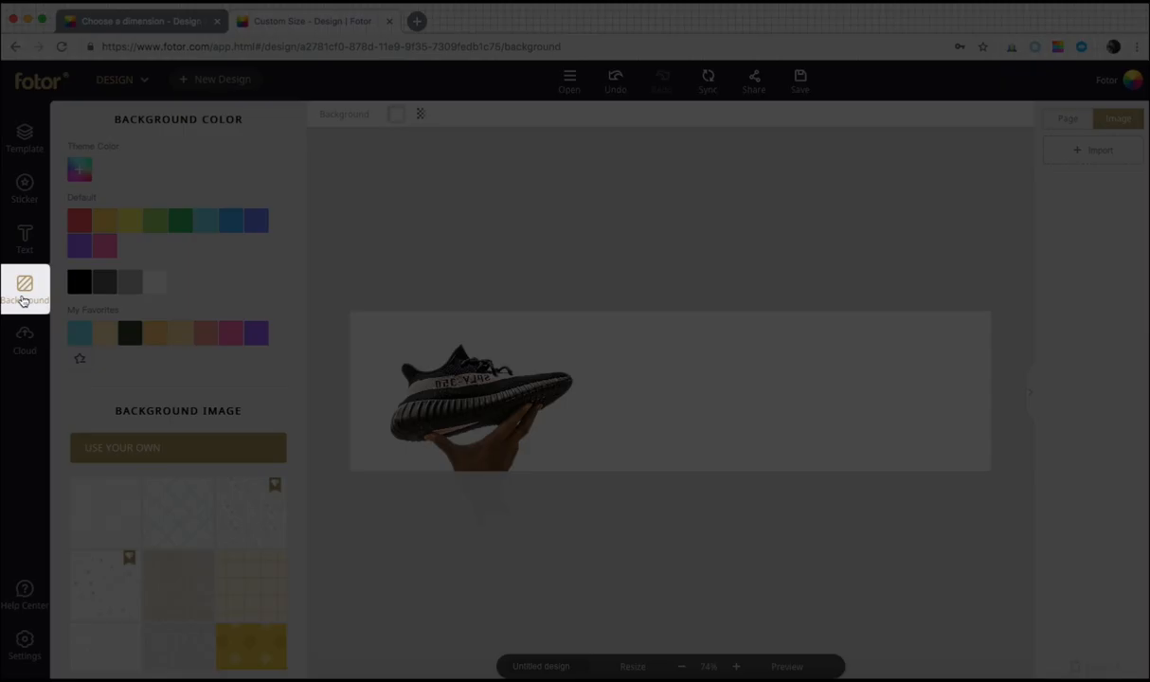
scroll(down, 3)
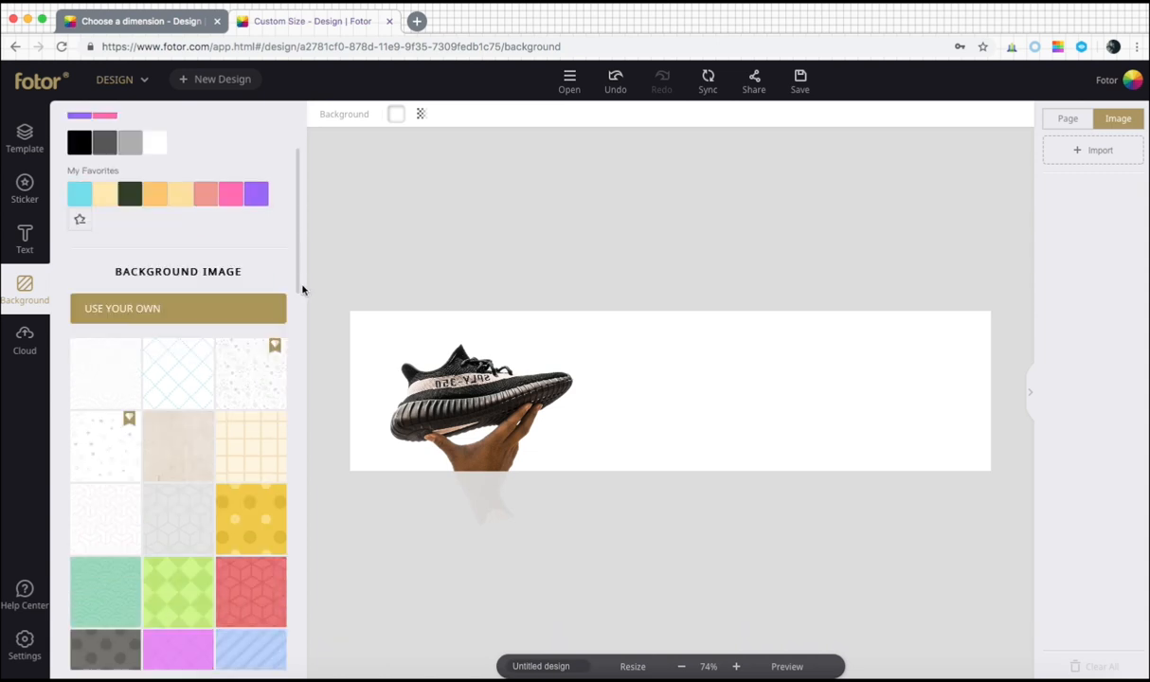
scroll(down, 3)
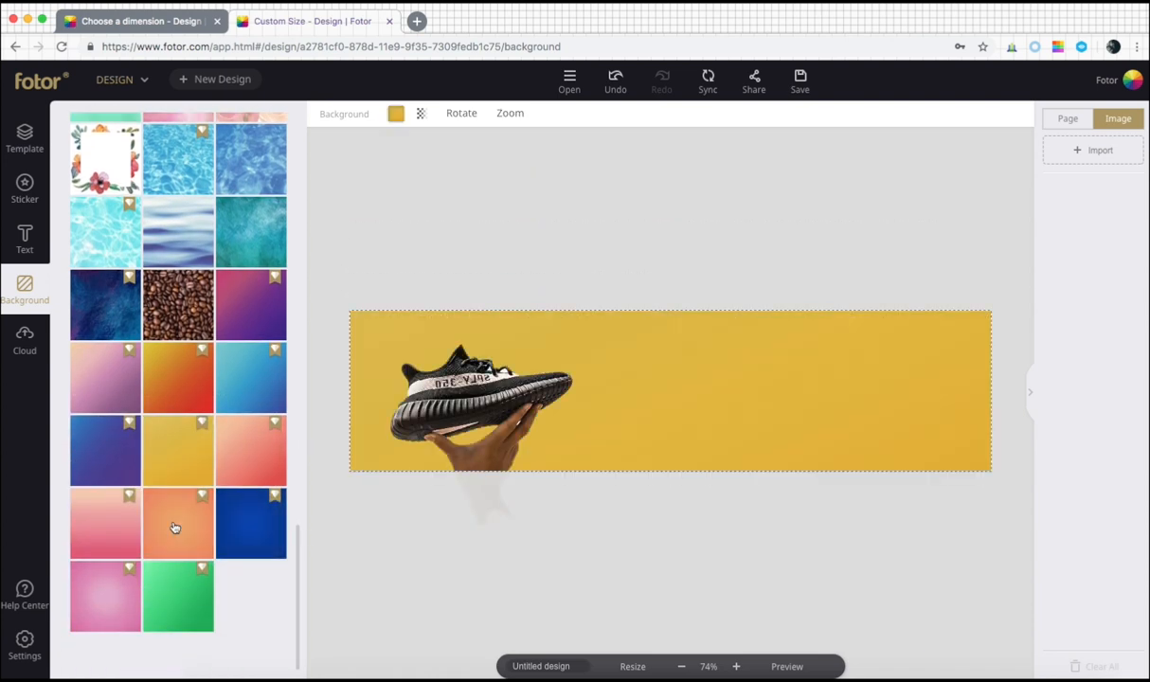
click(250, 523)
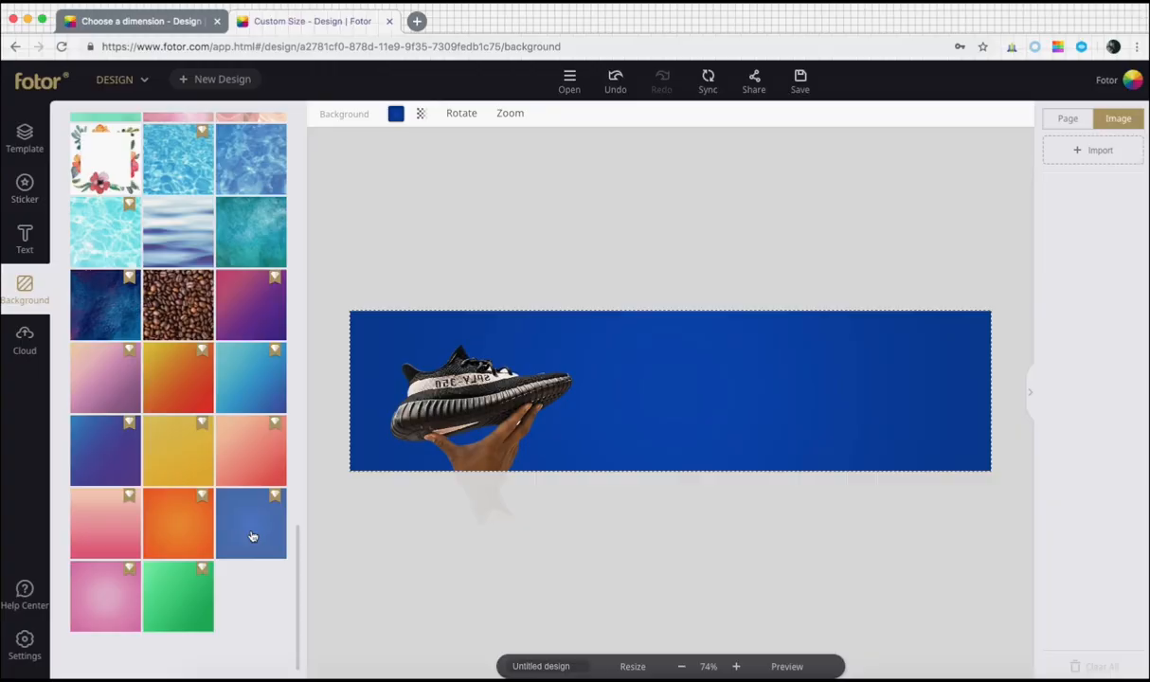
Step: Add the white diagonal stripe pattern sticker from Sticker > Patterns
click(24, 190)
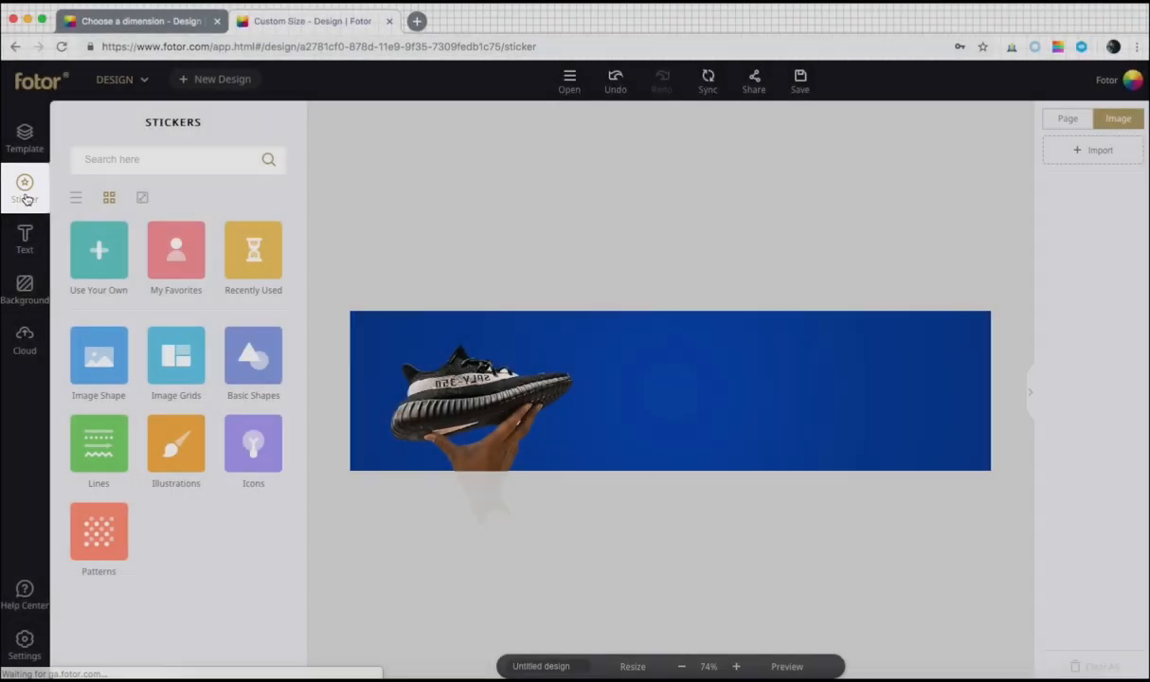
click(98, 534)
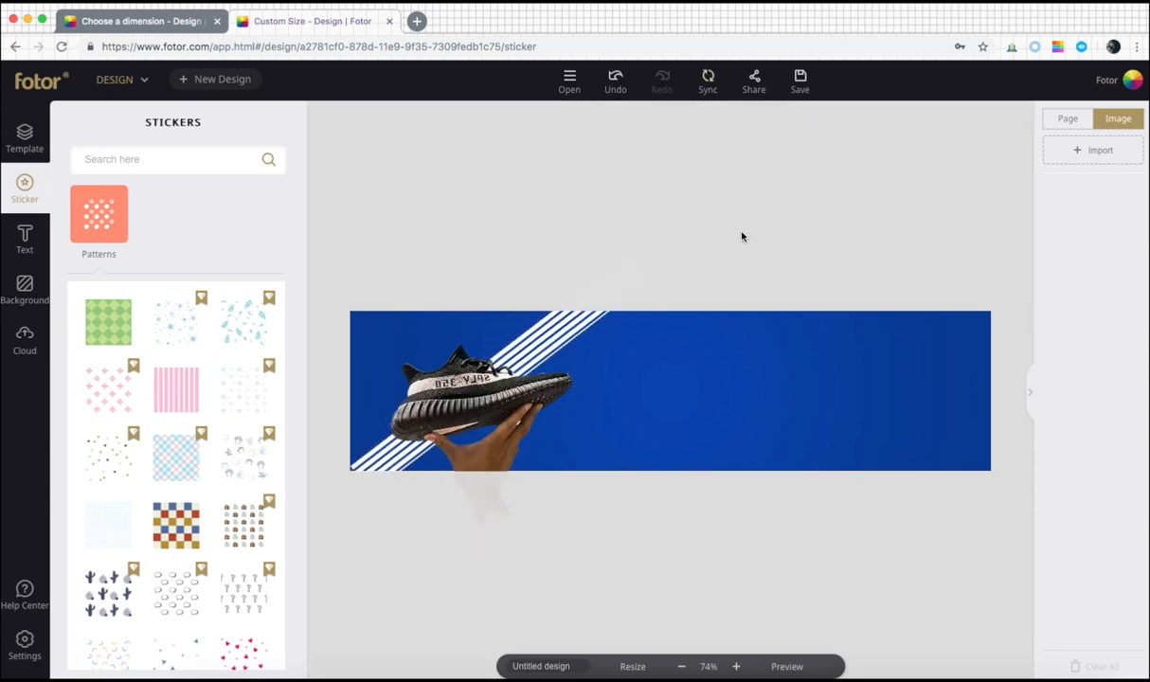
click(25, 238)
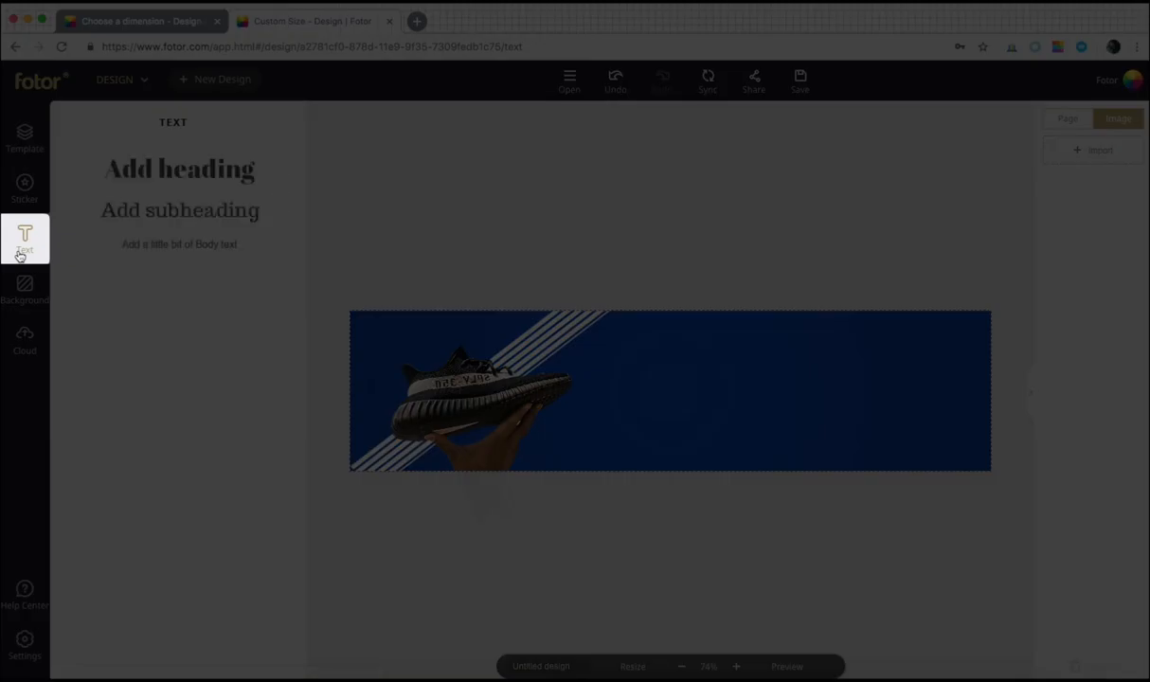